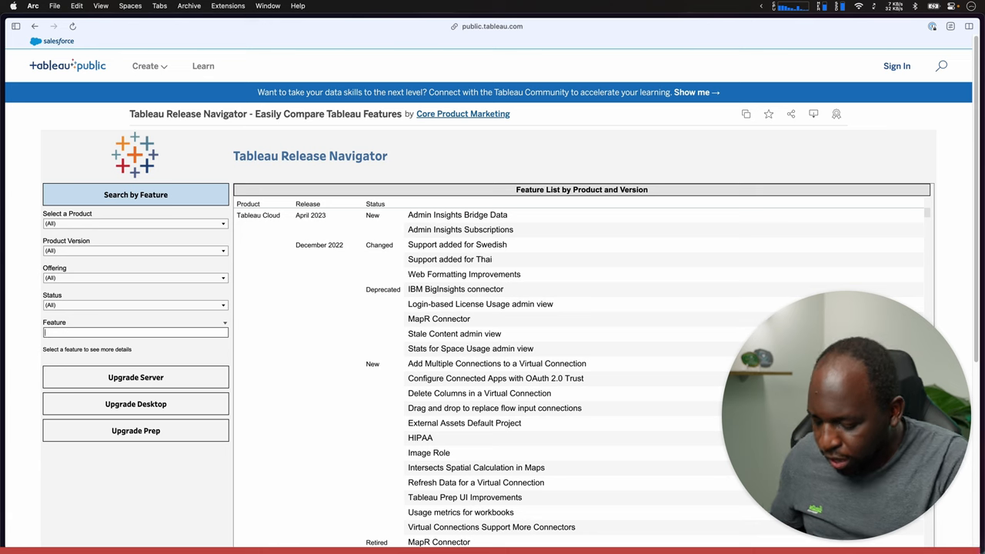
- Filter the feature list with the keyword 'virtual' to show virtual connections features
{"action": "type", "text": "virtual connections"}
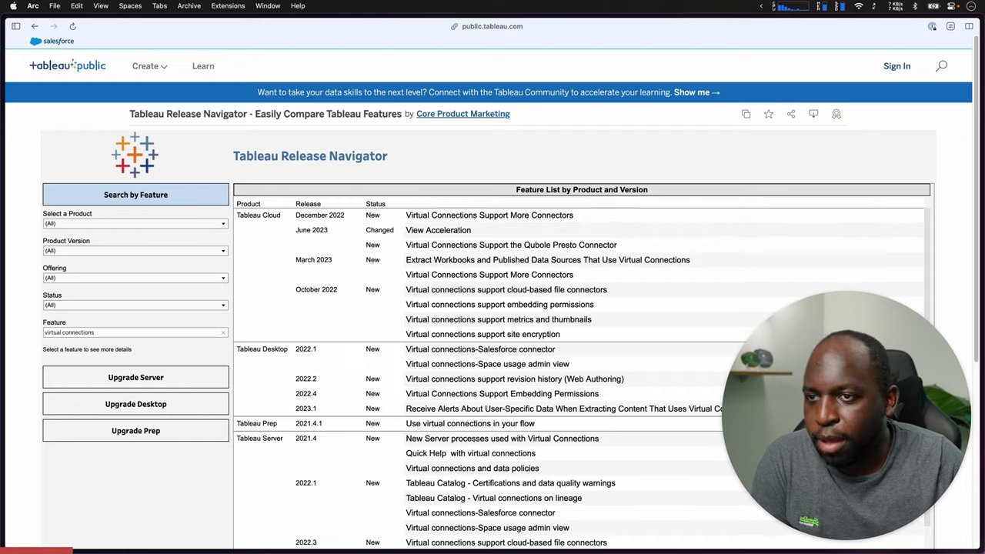
{"action": "scroll", "scroll_direction": "down", "scroll_amount": 3}
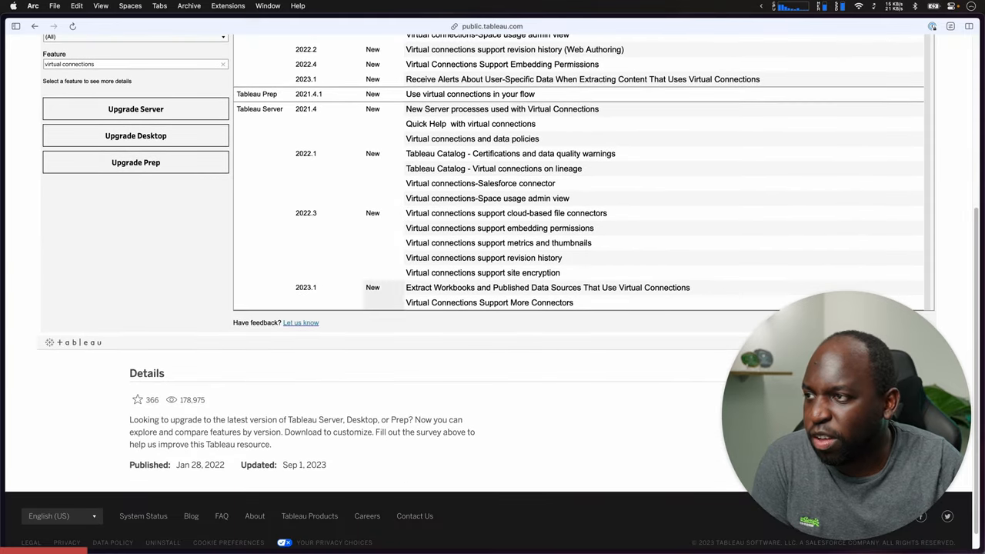
{"action": "scroll", "scroll_direction": "down", "scroll_amount": 3}
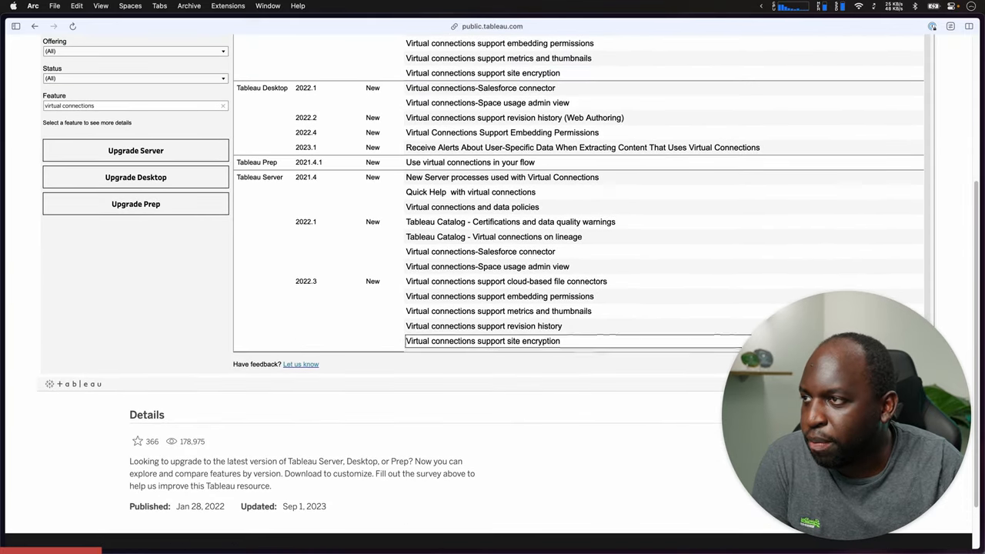
{"action": "scroll", "scroll_direction": "up", "scroll_amount": 3}
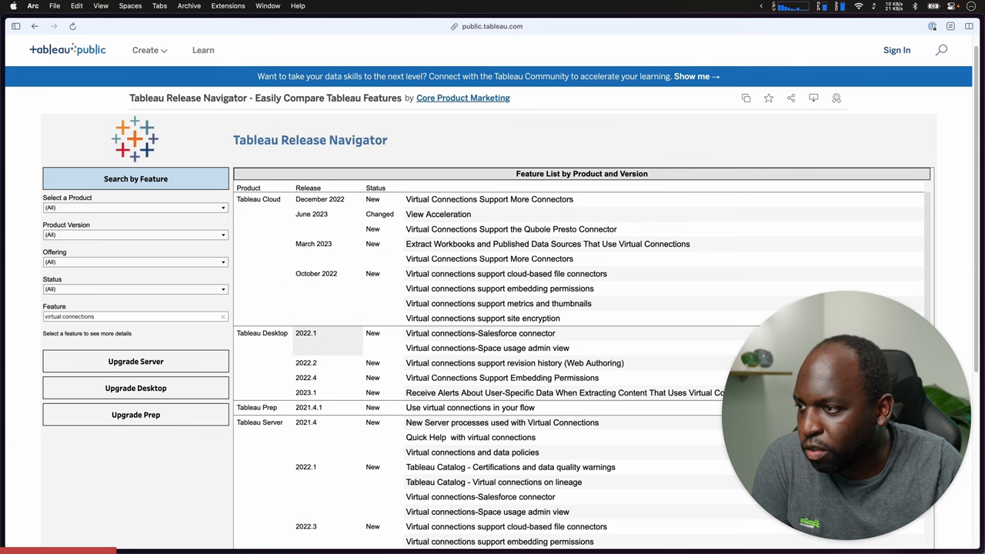
{"action": "scroll", "scroll_direction": "down", "scroll_amount": 3}
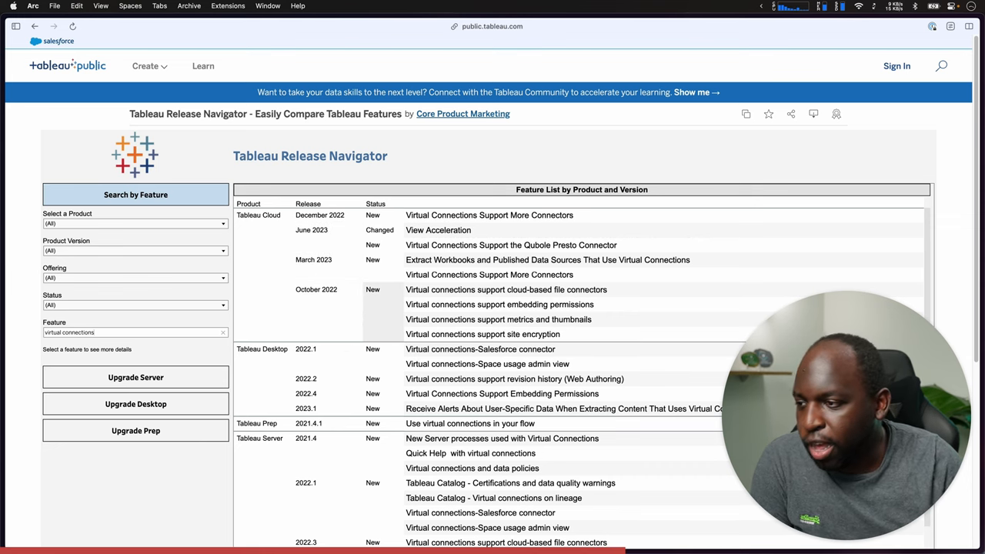
{"action": "scroll", "scroll_direction": "down", "scroll_amount": 3}
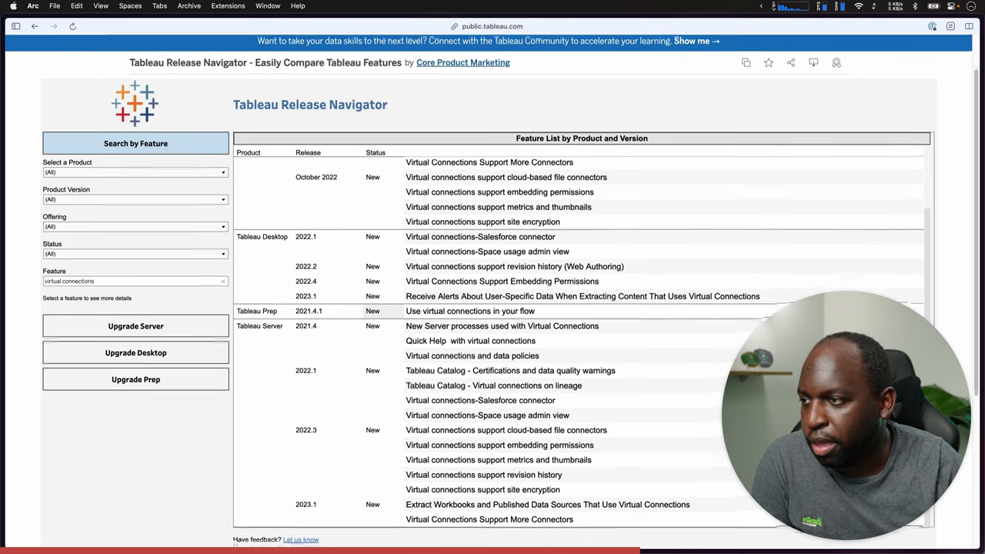
{"action": "scroll", "scroll_direction": "down", "scroll_amount": 3}
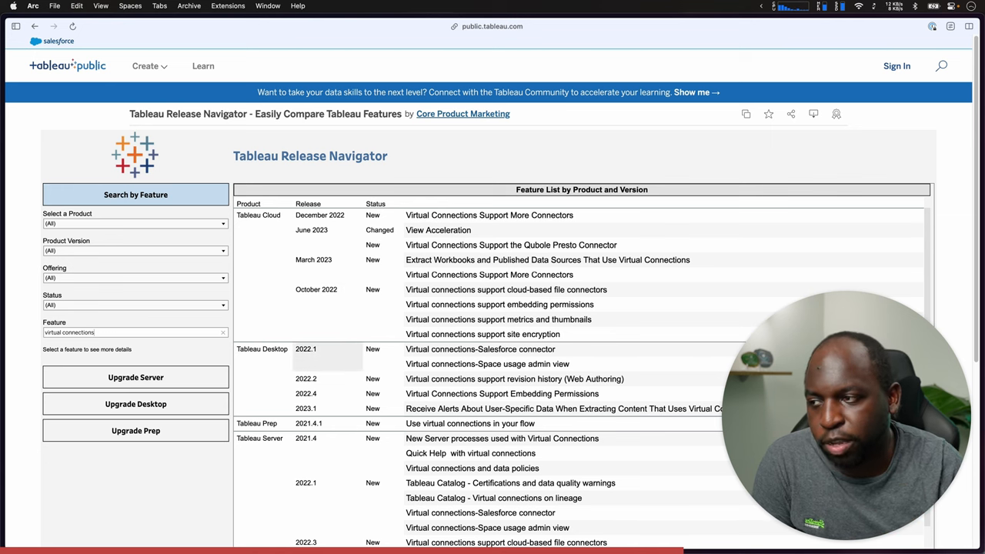
{"action": "scroll", "scroll_direction": "down", "scroll_amount": 3}
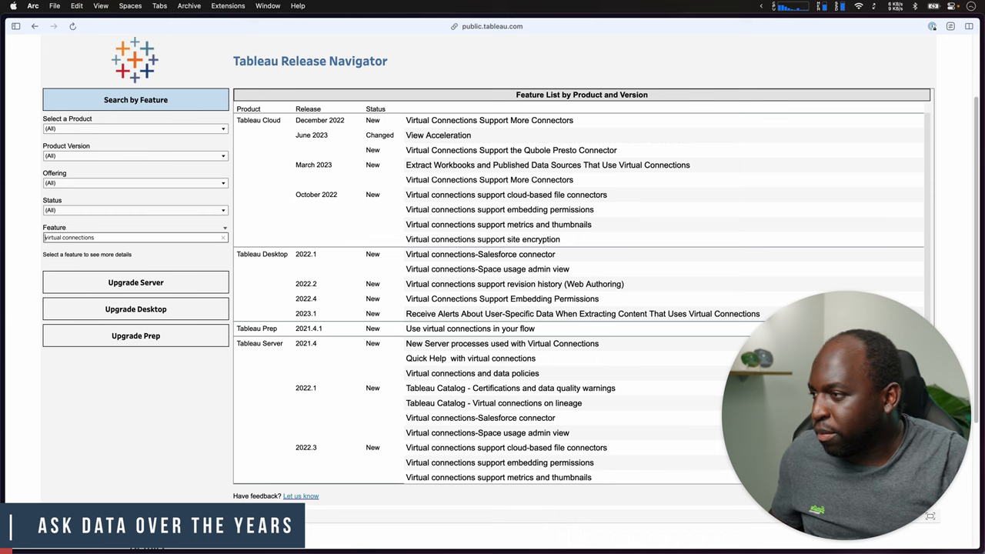
- Filter features by 'ask data' and scroll through Desktop and Server releases through 2022.3
{"action": "type", "text": "ask data"}
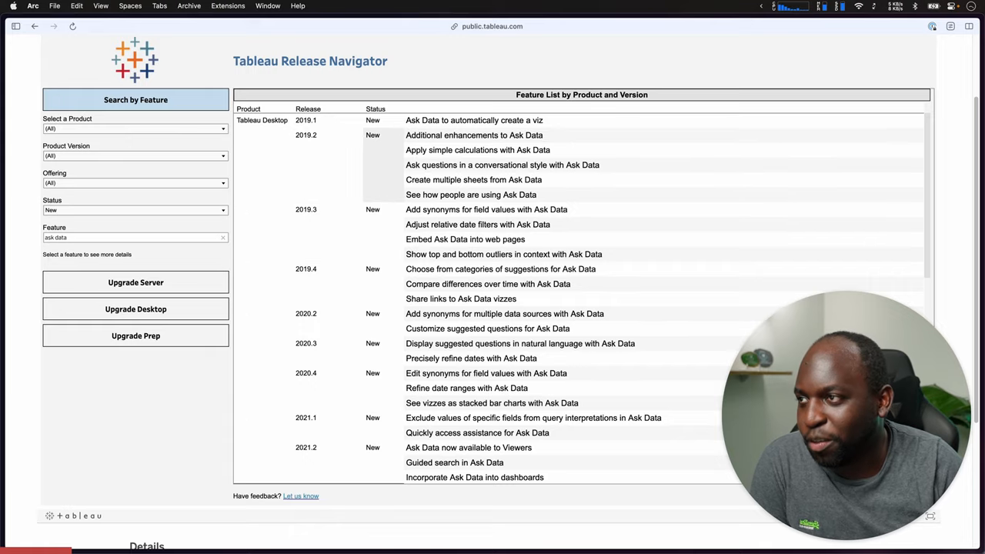
{"action": "scroll", "scroll_direction": "down", "scroll_amount": 3}
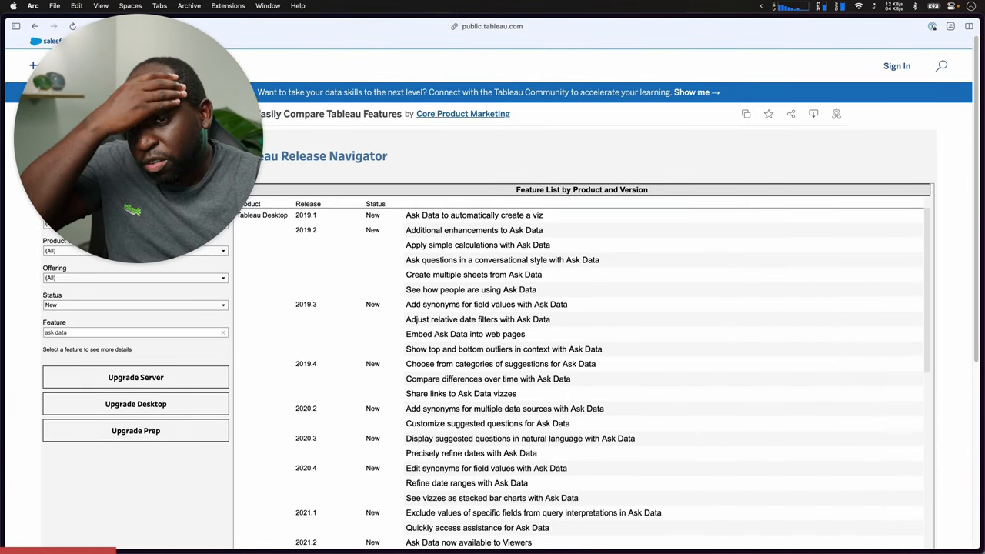
{"action": "scroll", "scroll_direction": "down", "scroll_amount": 3}
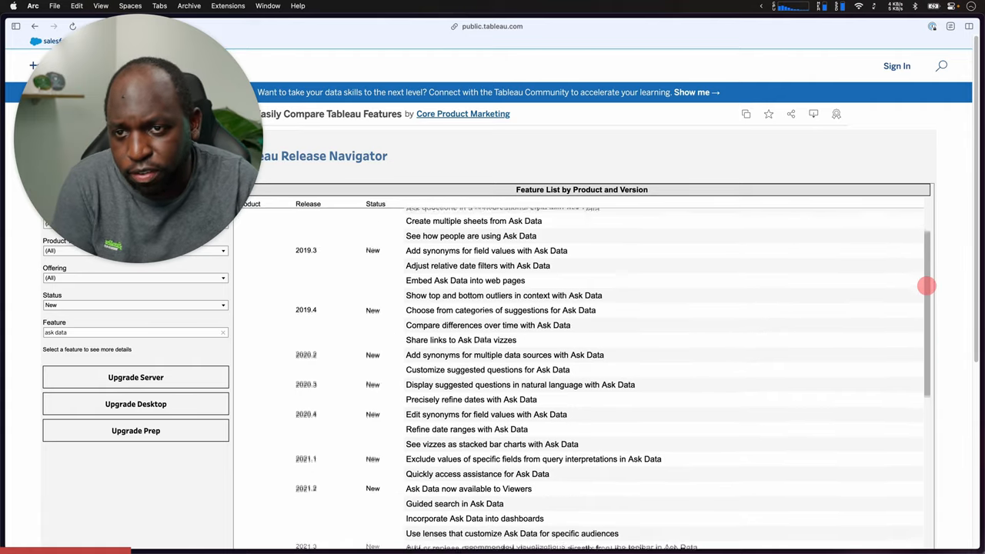
{"action": "scroll", "scroll_direction": "down", "scroll_amount": 3}
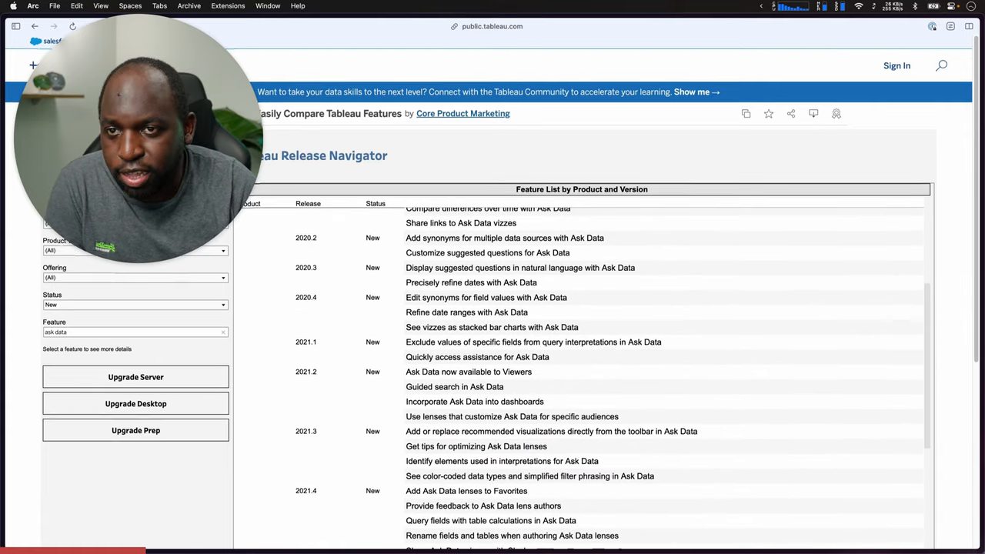
{"action": "scroll", "scroll_direction": "down", "scroll_amount": 3}
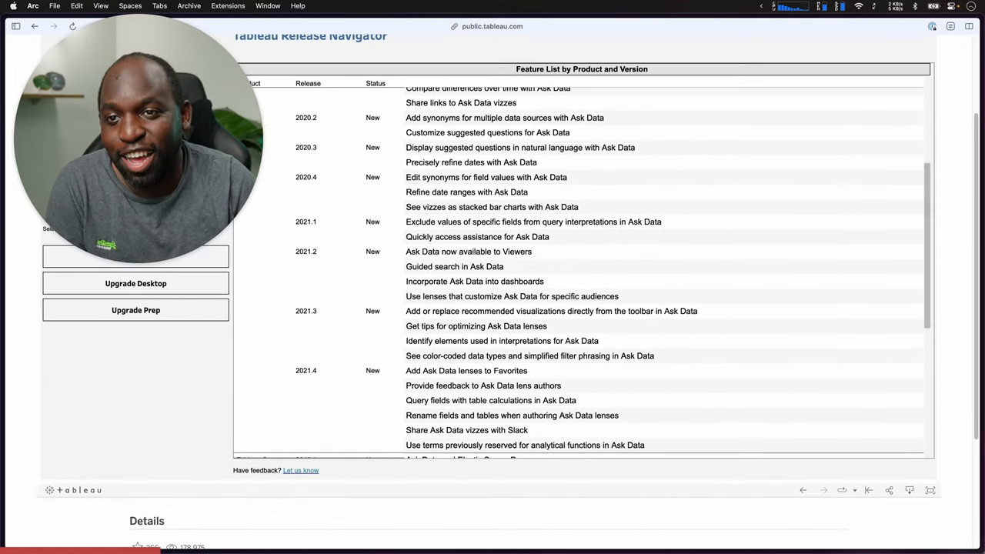
{"action": "scroll", "scroll_direction": "down", "scroll_amount": 3}
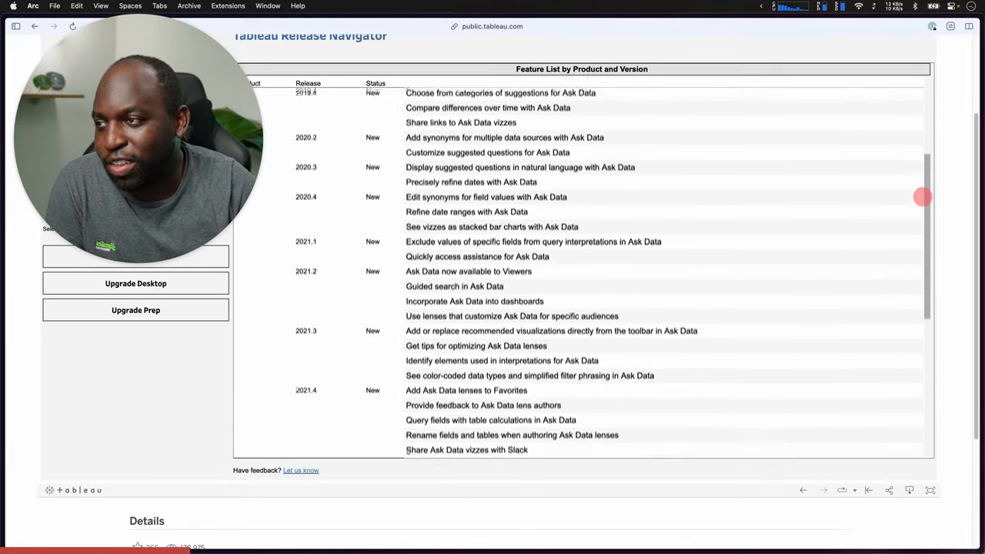
{"action": "scroll", "scroll_direction": "down", "scroll_amount": 3}
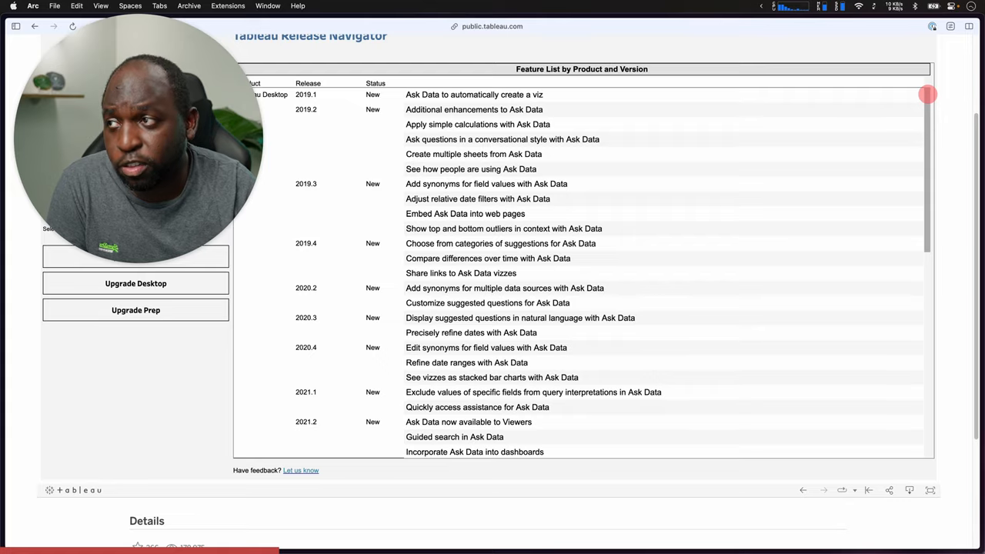
{"action": "scroll", "scroll_direction": "down", "scroll_amount": 3}
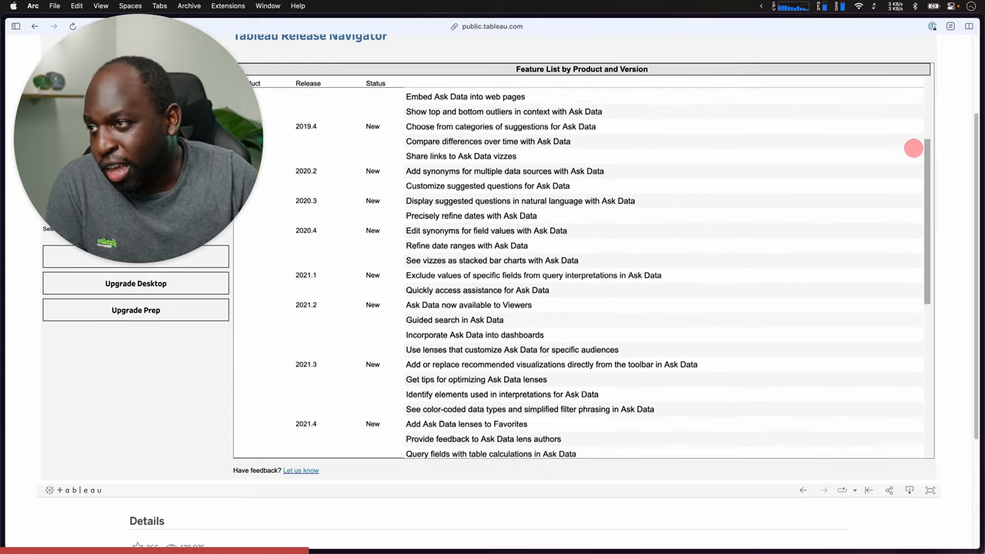
{"action": "scroll", "scroll_direction": "down", "scroll_amount": 3}
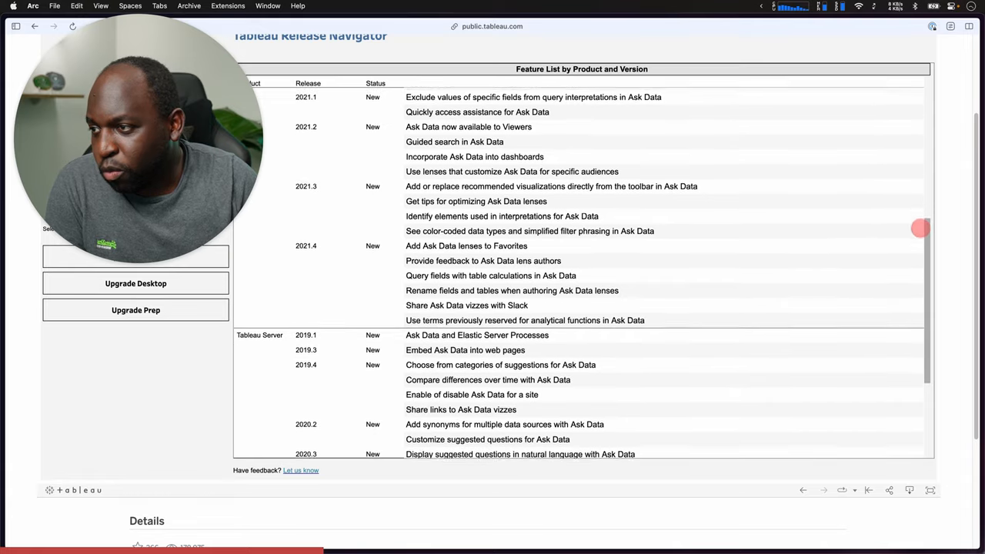
{"action": "scroll", "scroll_direction": "down", "scroll_amount": 3}
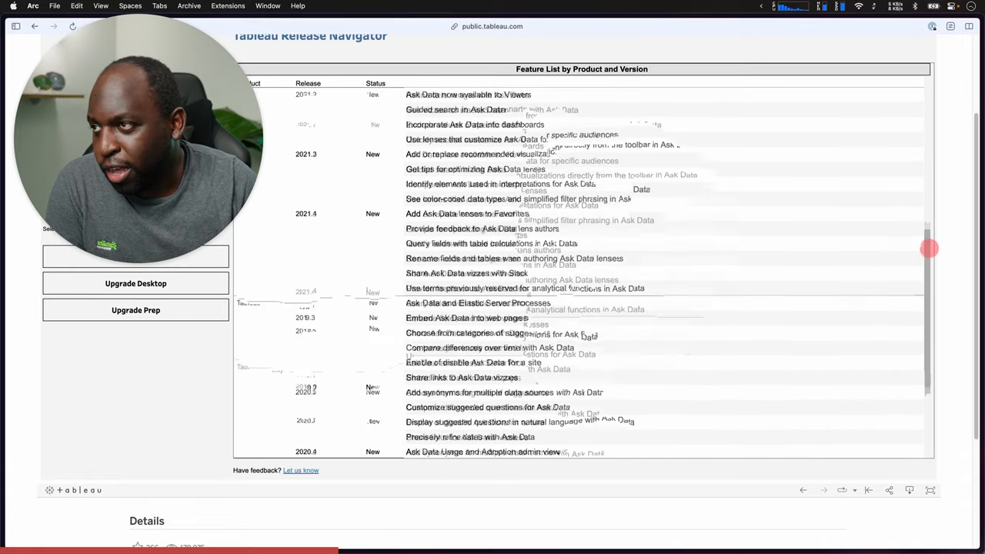
{"action": "scroll", "scroll_direction": "down", "scroll_amount": 3}
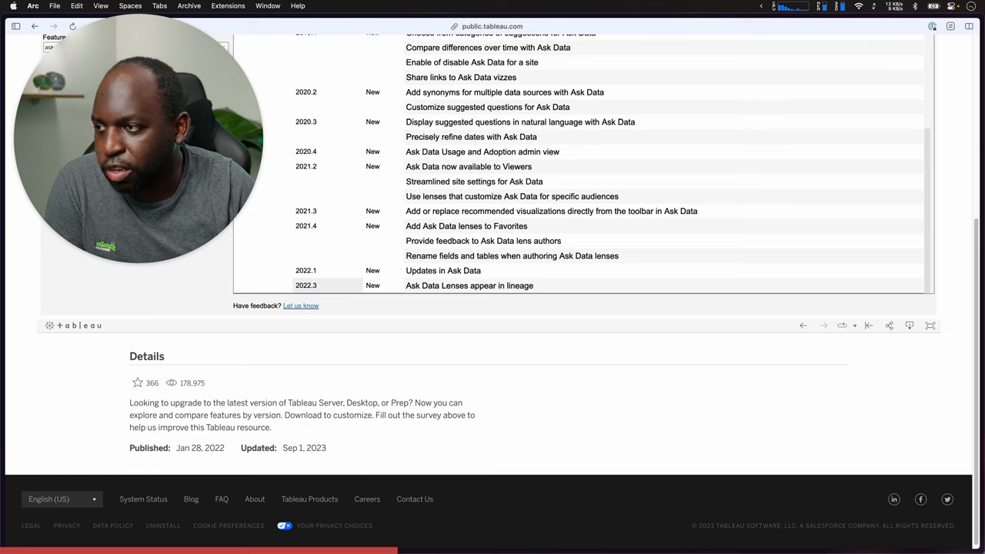
{"action": "left_click", "coordinate": [469, 286]}
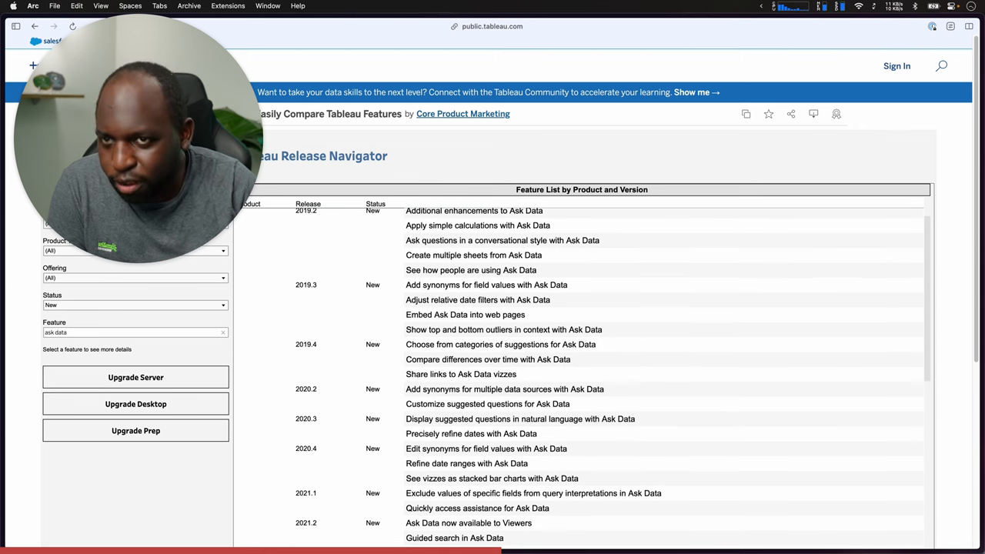
{"action": "scroll", "scroll_direction": "down", "scroll_amount": 3}
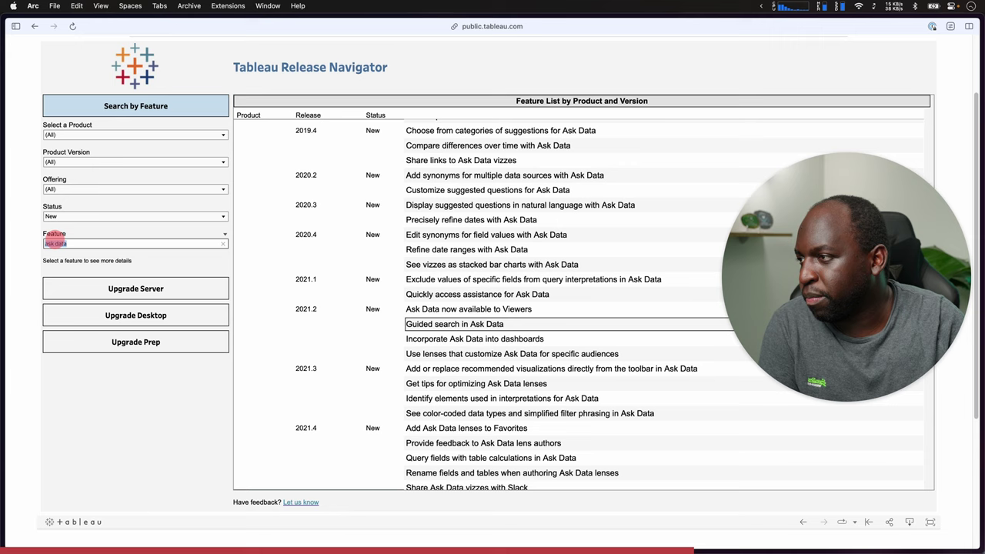
- Filter features by 'data model' and check the Status filter without changing it
{"action": "type", "text": "data model"}
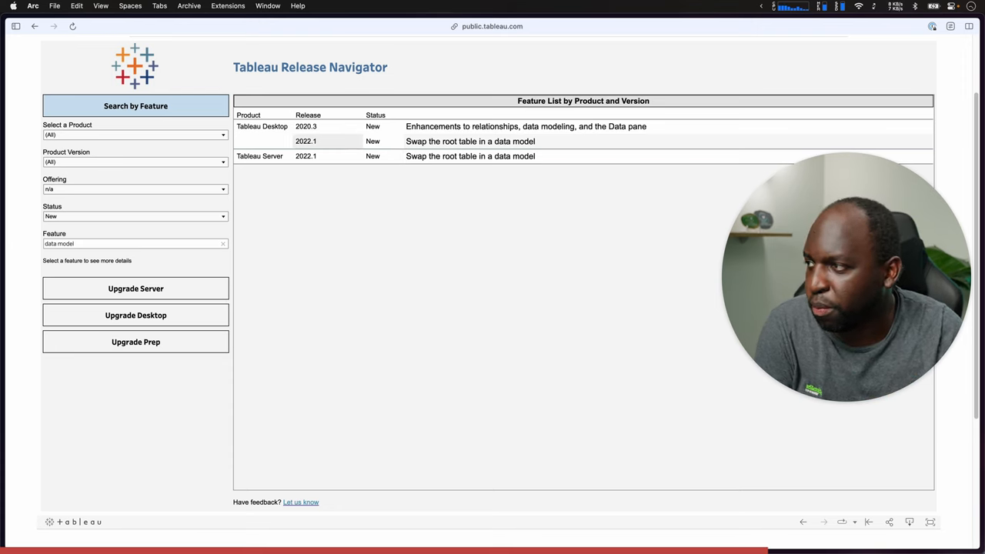
{"action": "left_click", "coordinate": [135, 216]}
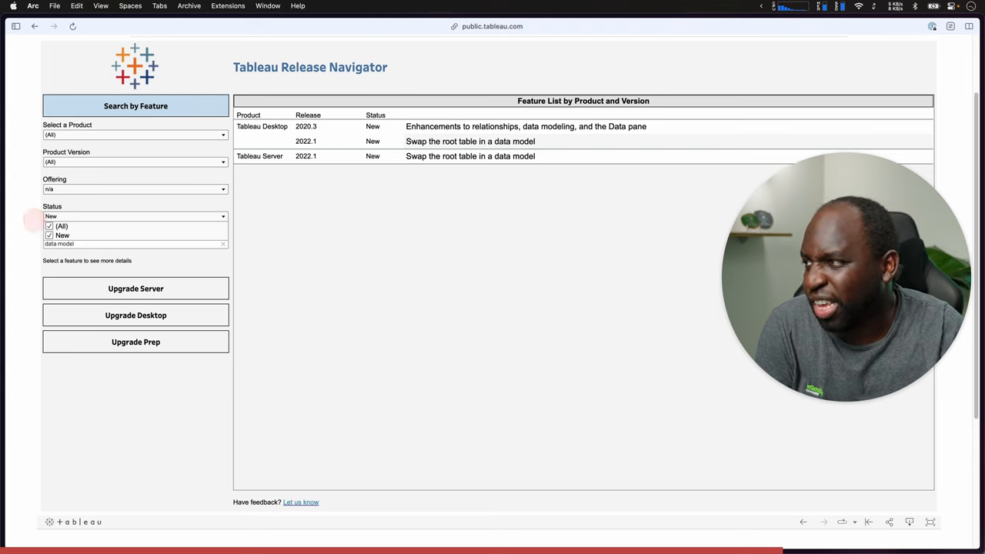
{"action": "left_click", "coordinate": [135, 216]}
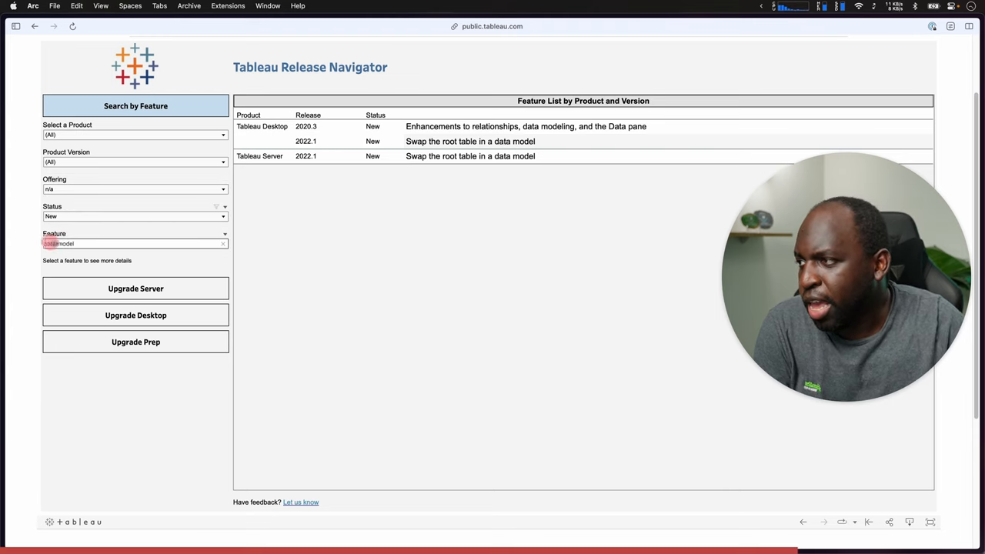